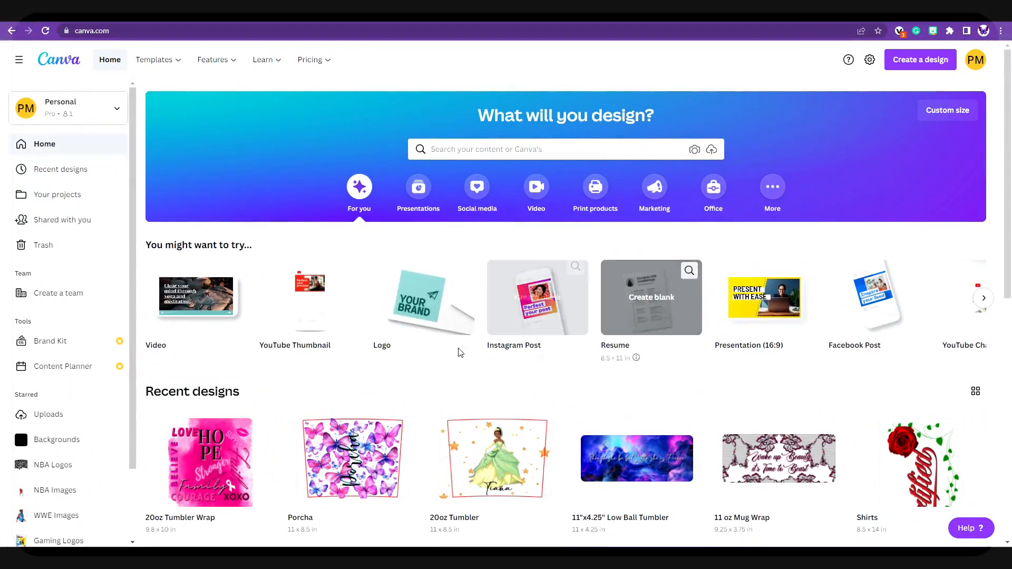
{"action": "mouse_move", "coordinate": [439, 388]}
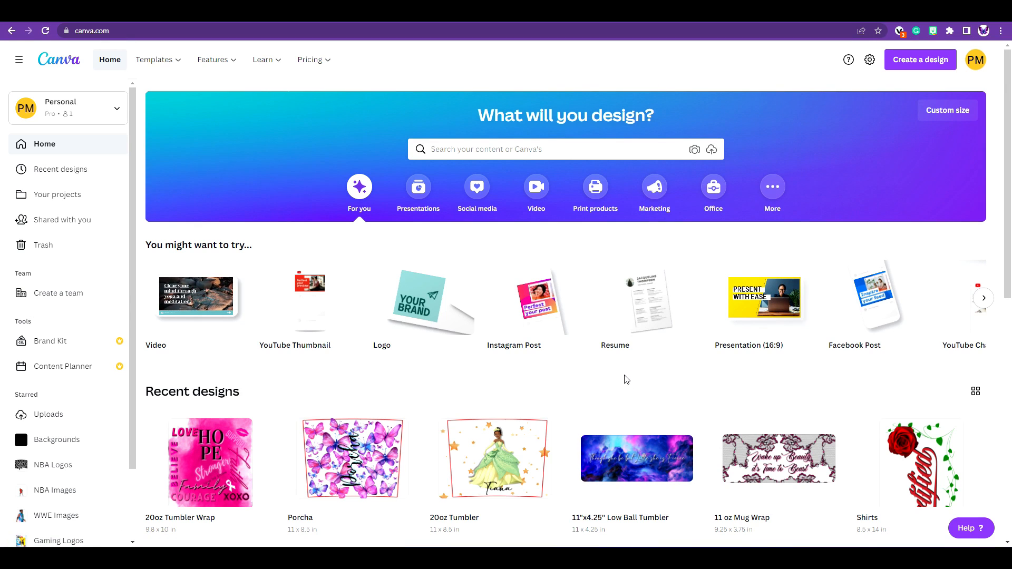
{"action": "mouse_move", "coordinate": [624, 390]}
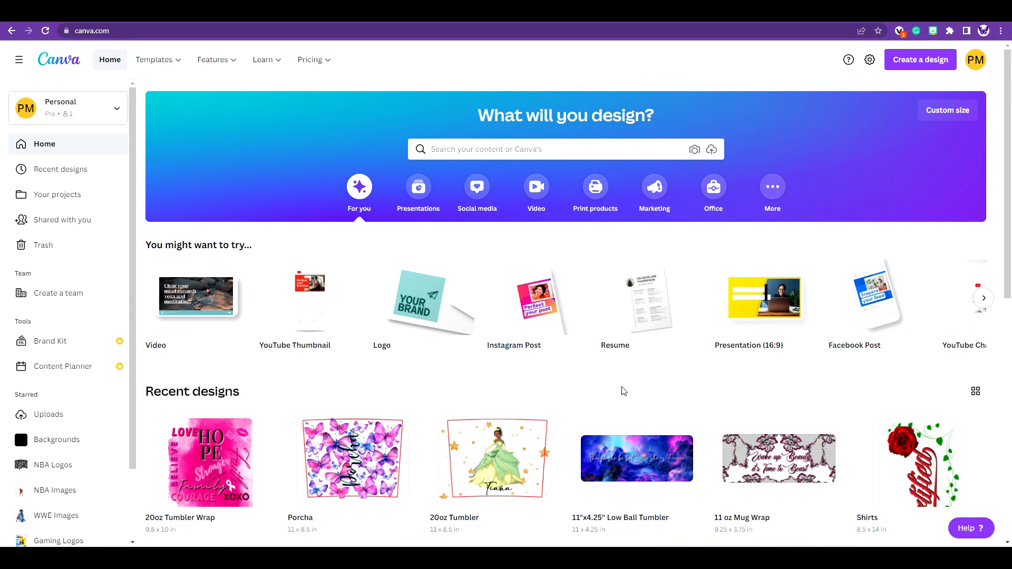
{"action": "mouse_move", "coordinate": [615, 397]}
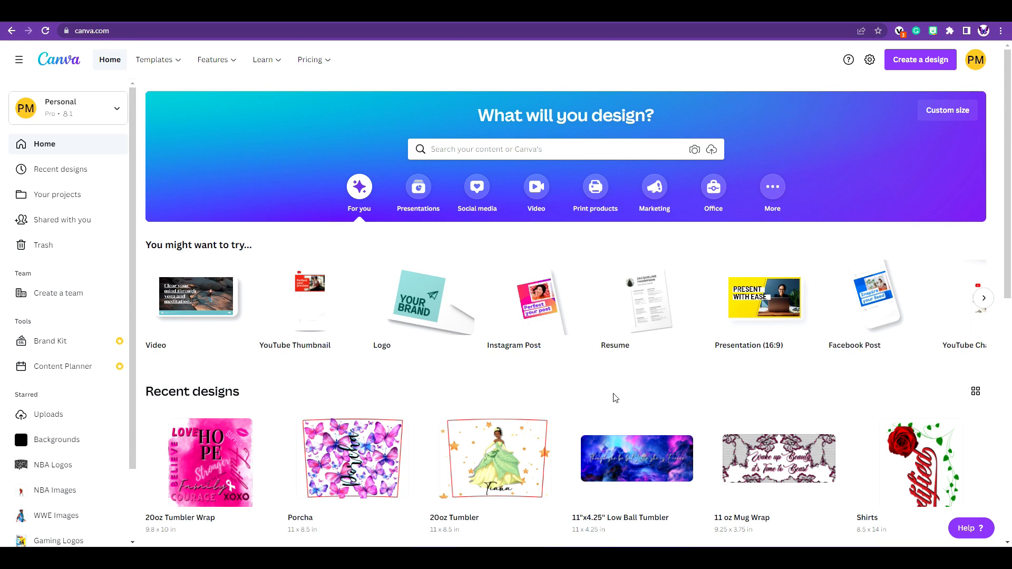
{"action": "mouse_move", "coordinate": [231, 474]}
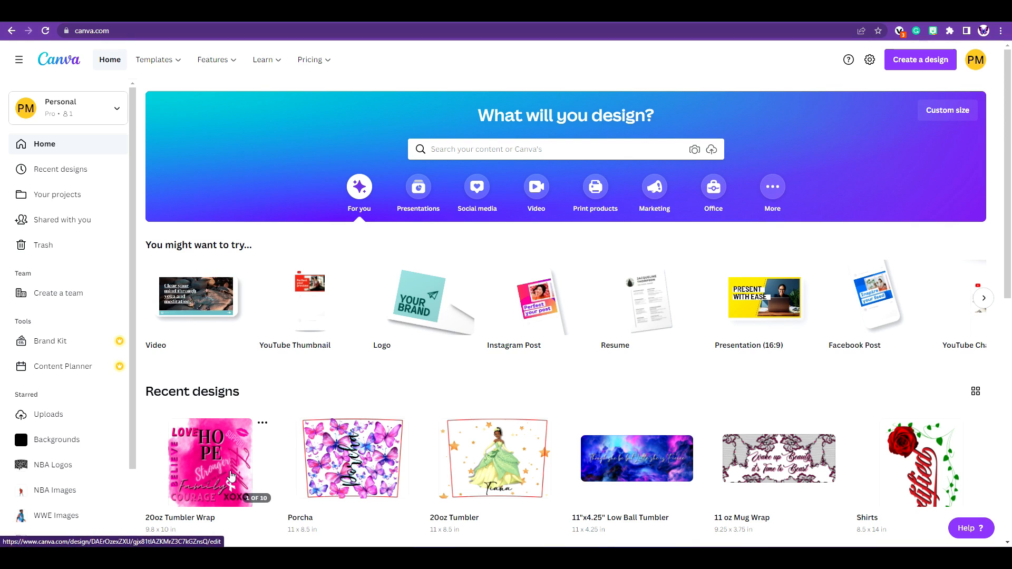
{"action": "mouse_move", "coordinate": [229, 460]}
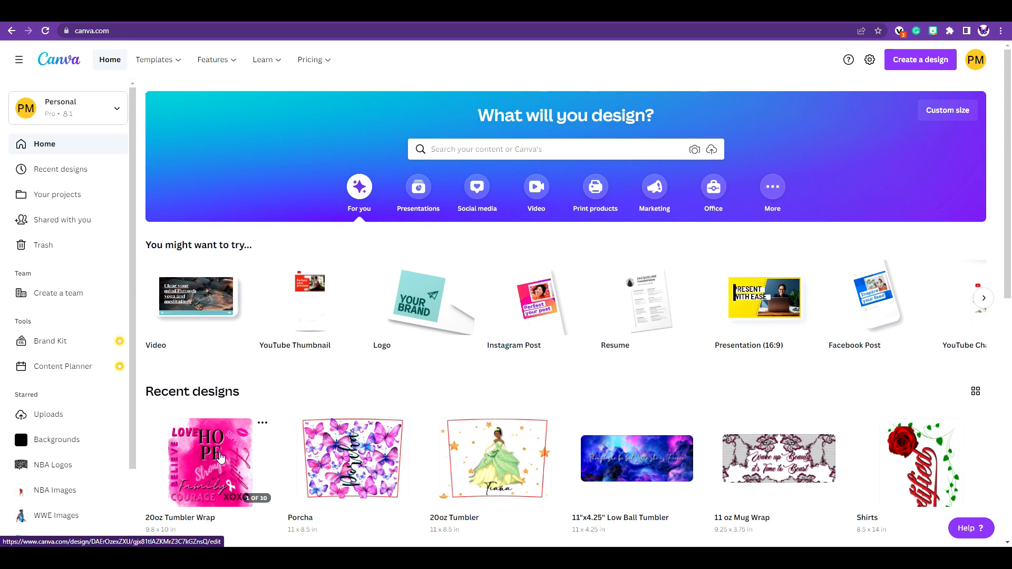
Open the 20oz Tumbler Wrap design, add a subheading text box, and select the LOVE text
{"action": "left_click", "coordinate": [209, 462]}
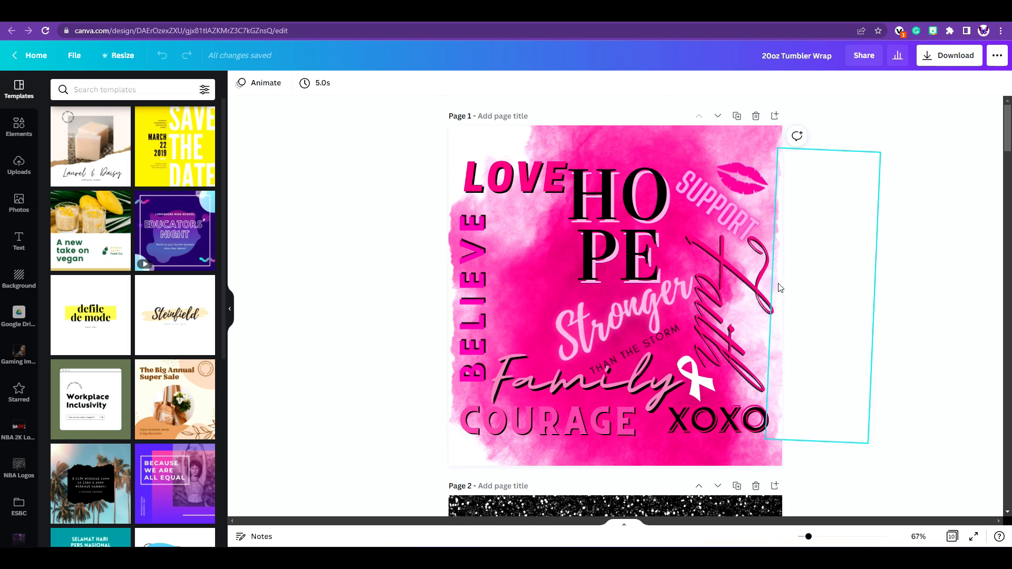
{"action": "left_click", "coordinate": [510, 282]}
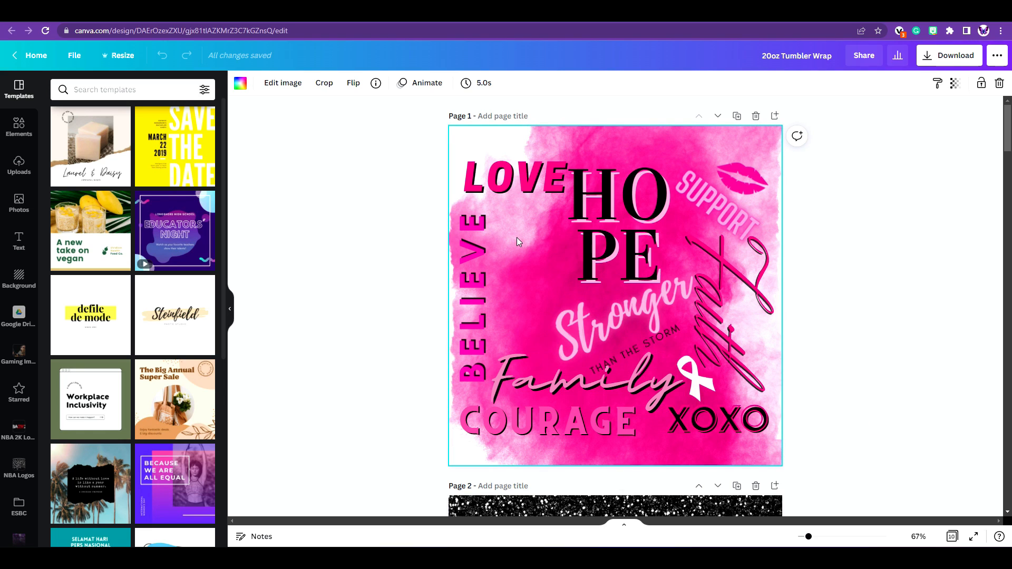
{"action": "left_click", "coordinate": [19, 241]}
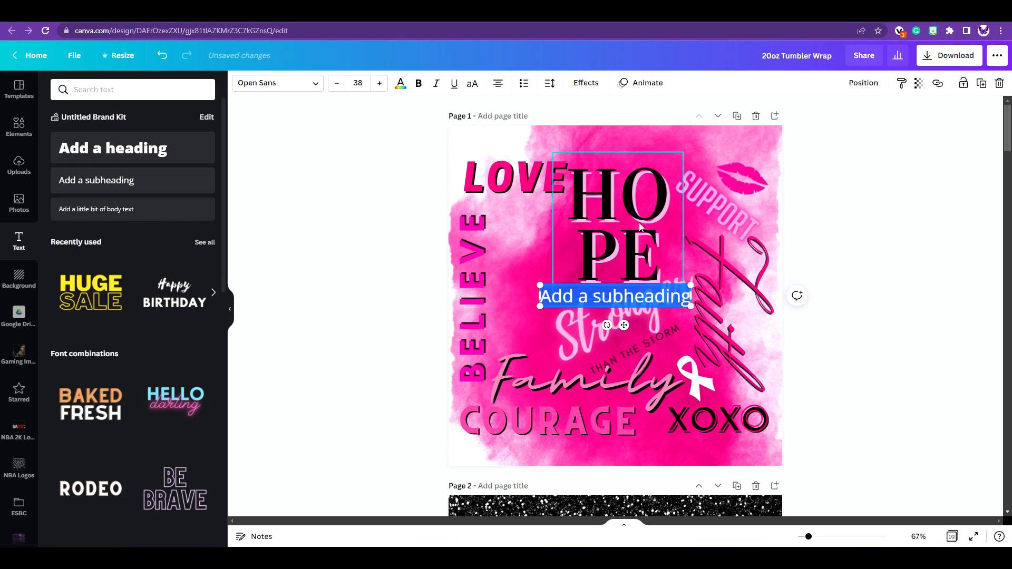
{"action": "left_click", "coordinate": [515, 181]}
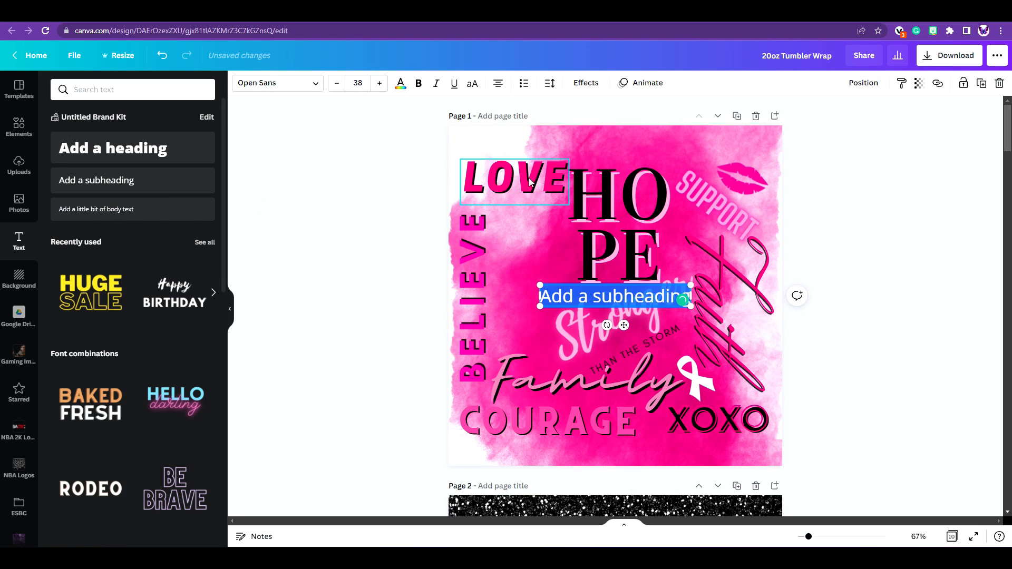
{"action": "left_click", "coordinate": [513, 180]}
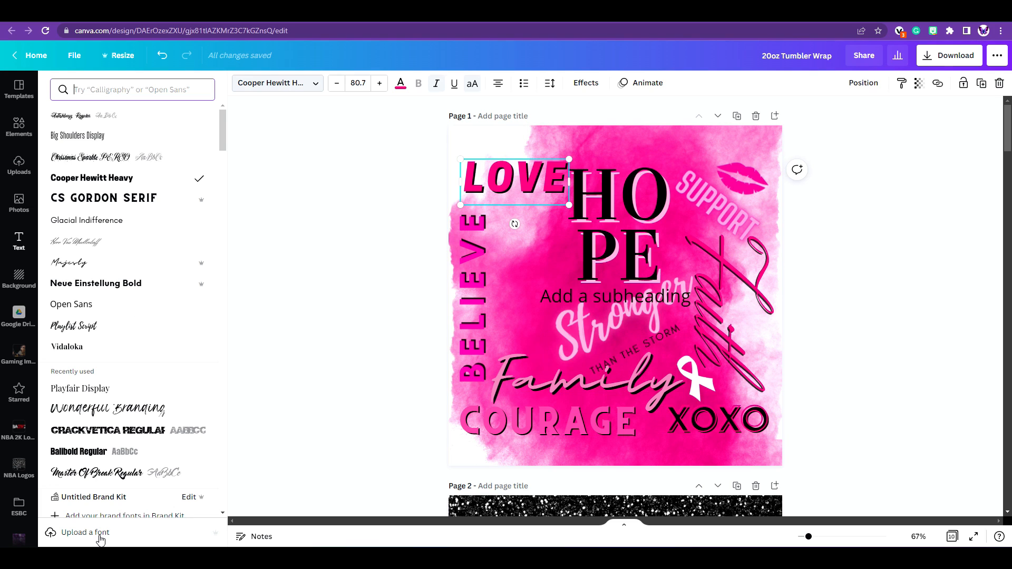
From the font list, start a custom font upload in the Brand Kit
{"action": "left_click", "coordinate": [84, 532]}
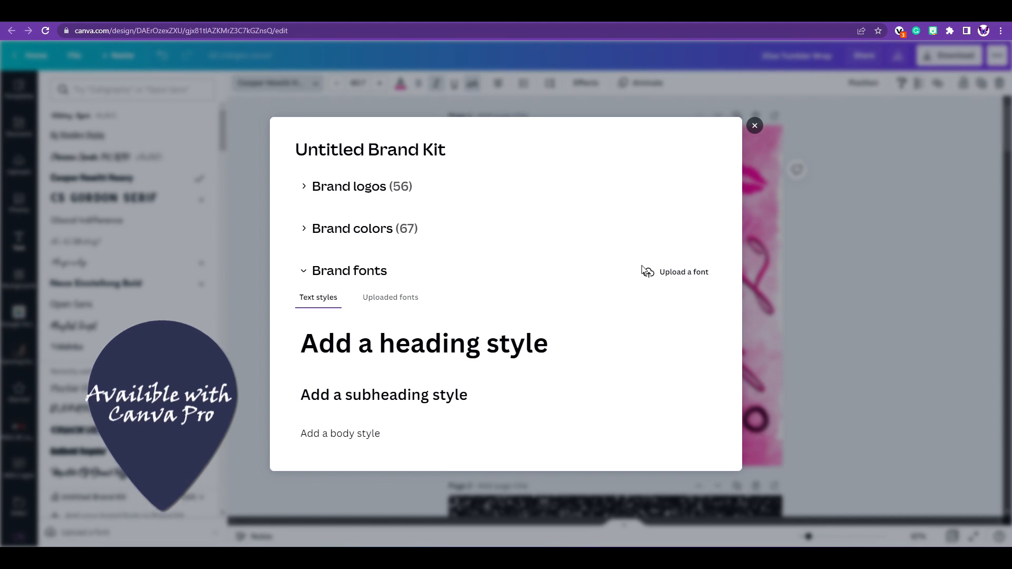
{"action": "left_click", "coordinate": [754, 126]}
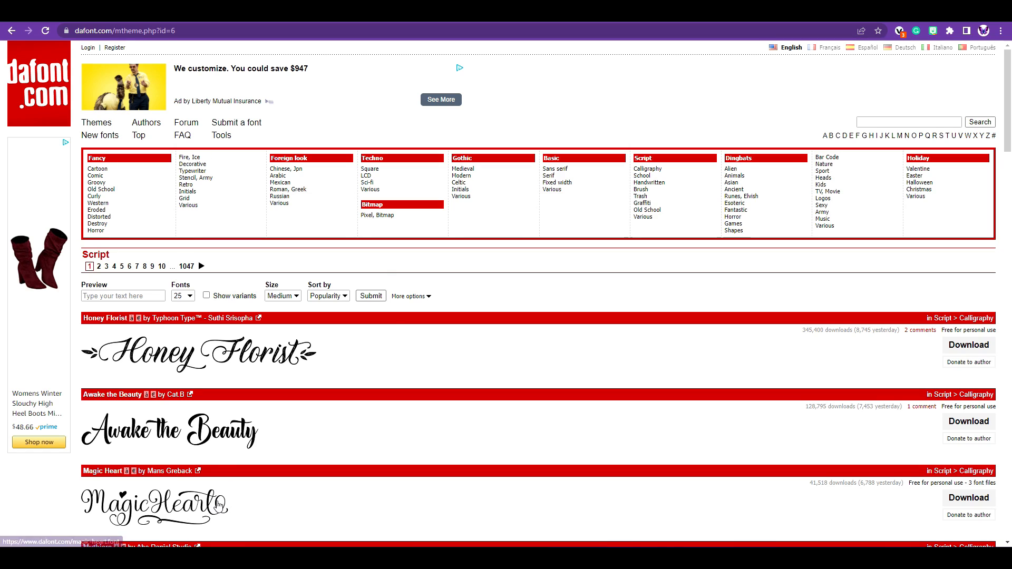
{"action": "mouse_move", "coordinate": [262, 370]}
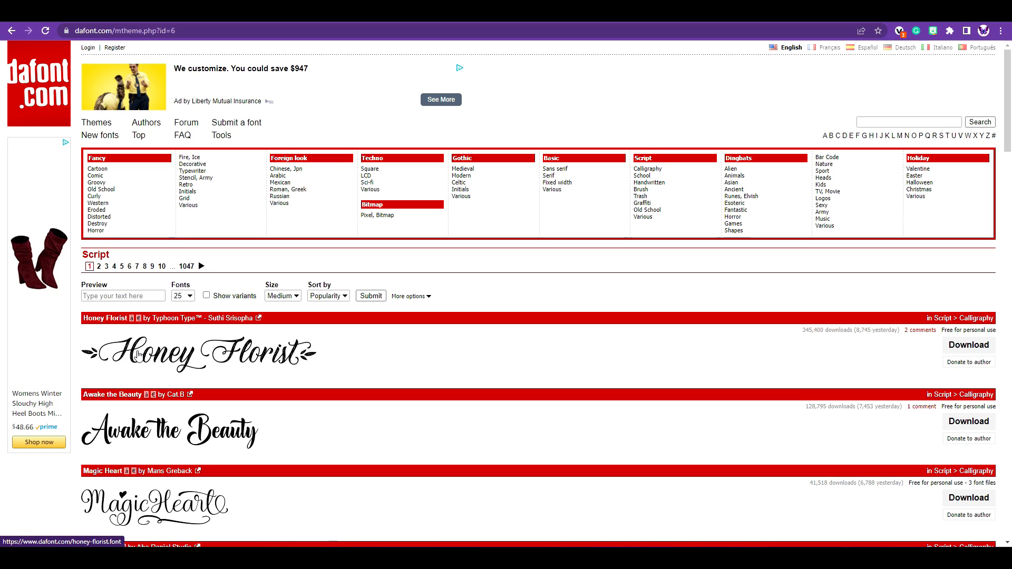
{"action": "mouse_move", "coordinate": [648, 182]}
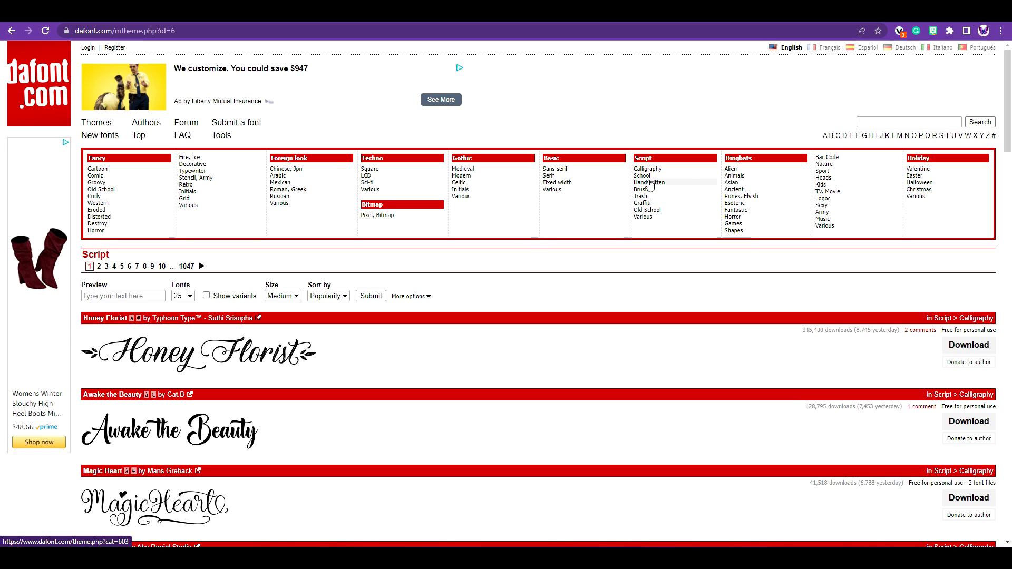
Filter dafont.com to Calligraphy fonts and download Magic Heart as magic_heart.zip
{"action": "left_click", "coordinate": [647, 168]}
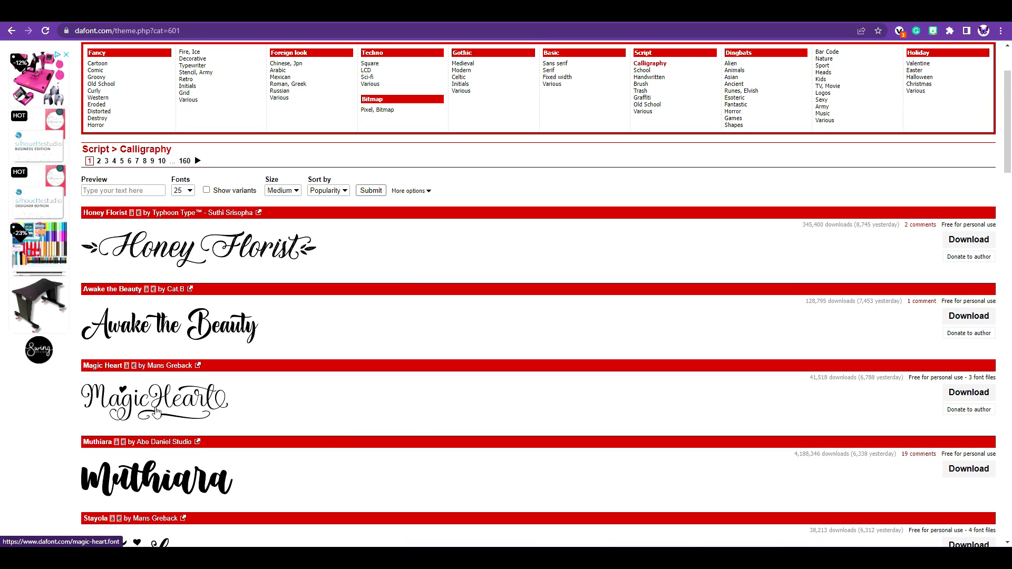
{"action": "scroll", "scroll_direction": "down", "scroll_amount": 3}
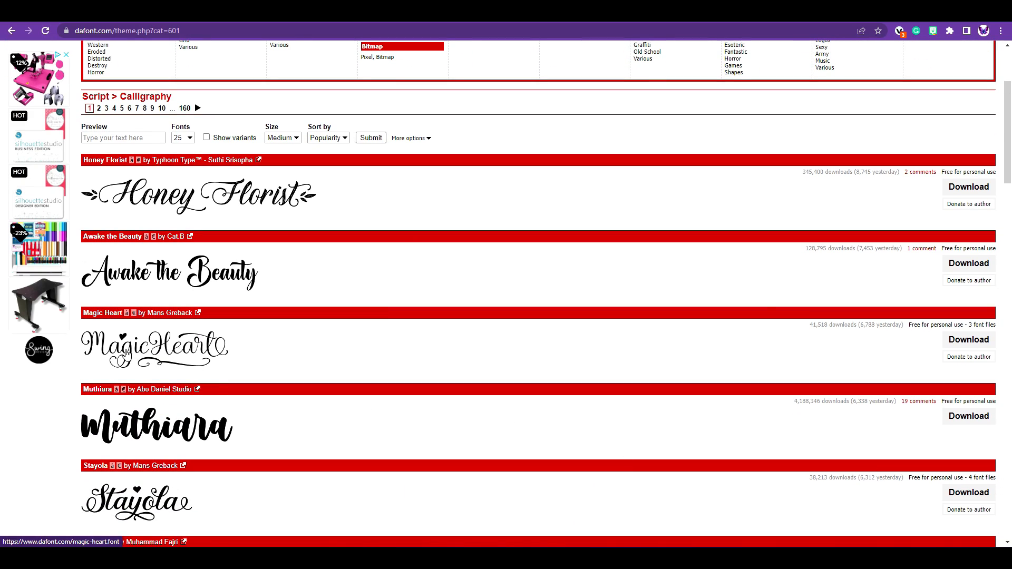
{"action": "mouse_move", "coordinate": [968, 340]}
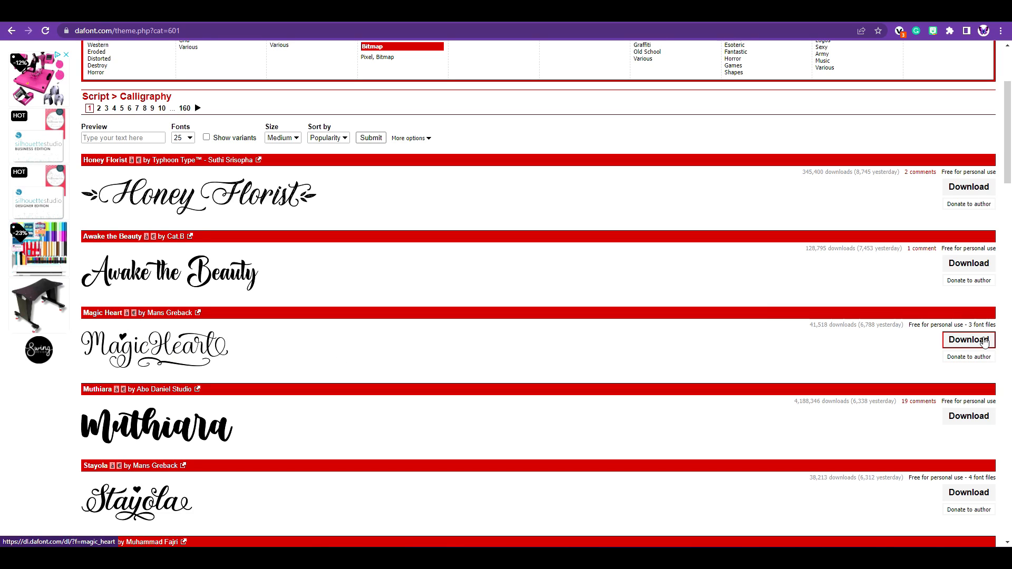
{"action": "left_click", "coordinate": [969, 340]}
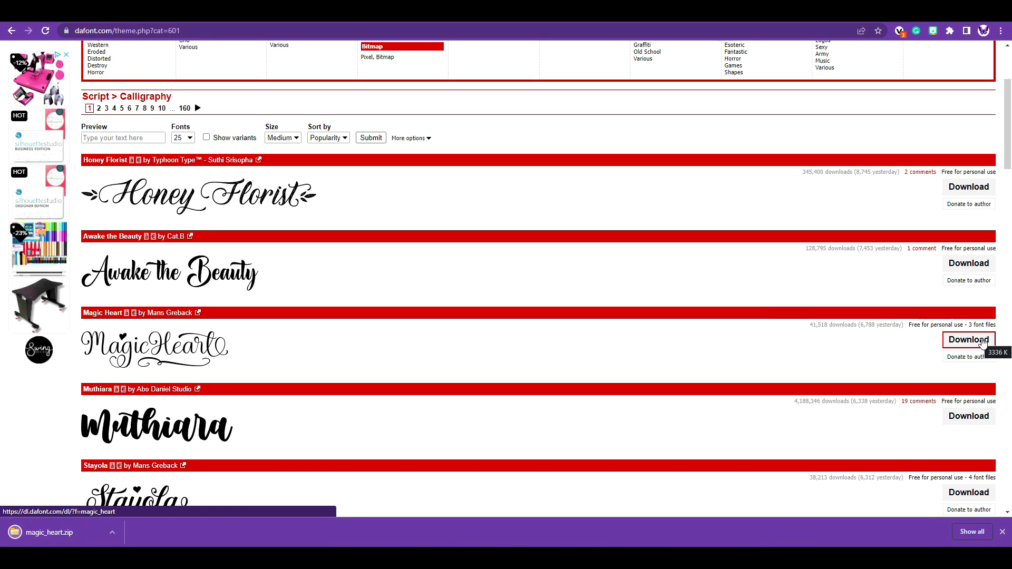
{"action": "left_click", "coordinate": [968, 339]}
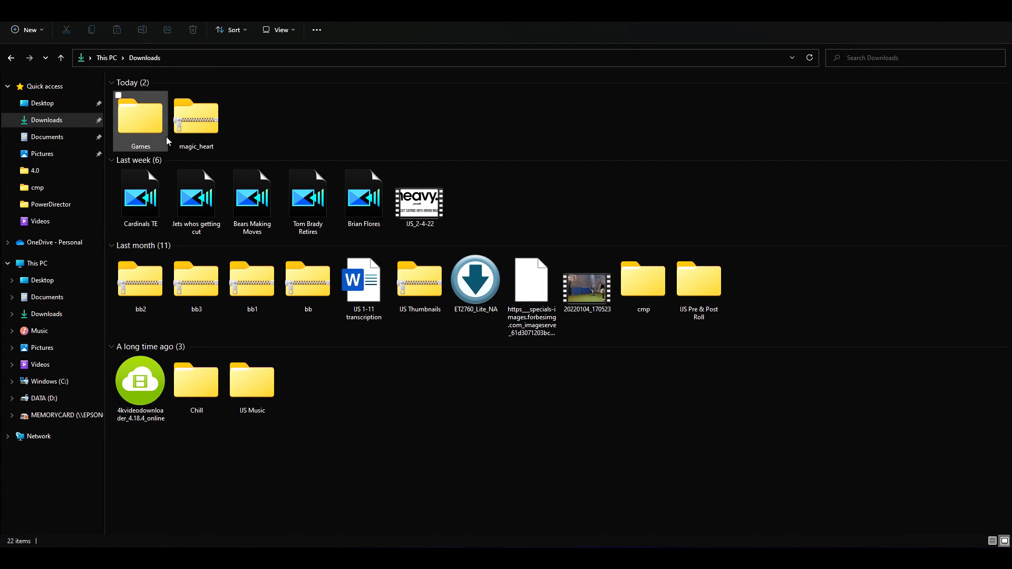
{"action": "mouse_move", "coordinate": [195, 119]}
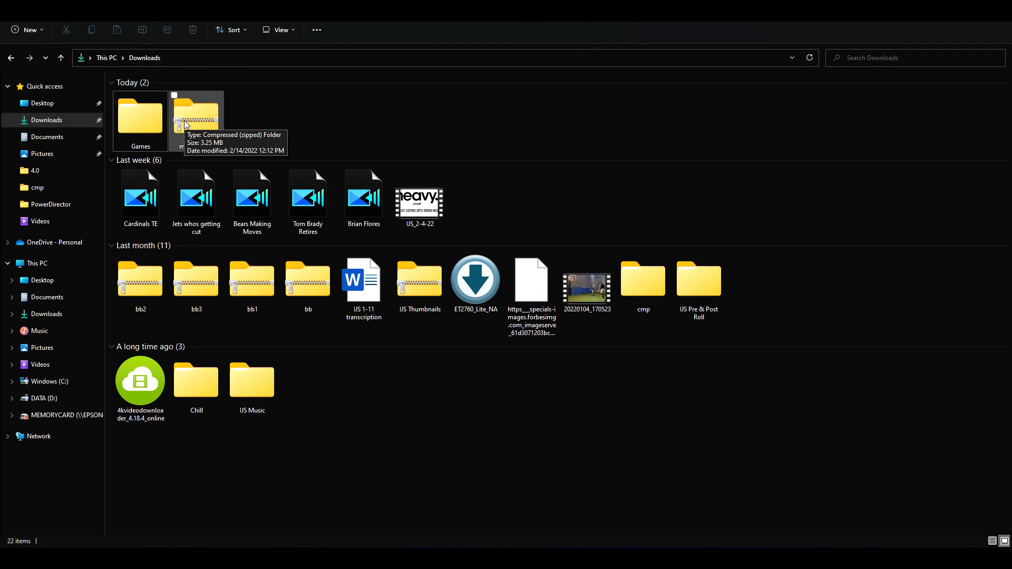
{"action": "mouse_move", "coordinate": [213, 126]}
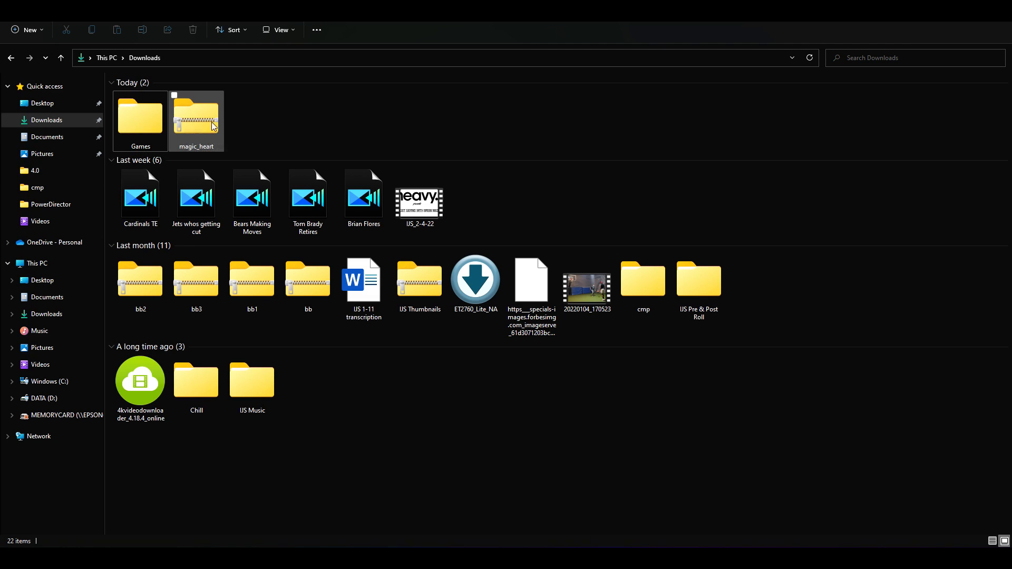
{"action": "mouse_move", "coordinate": [199, 130]}
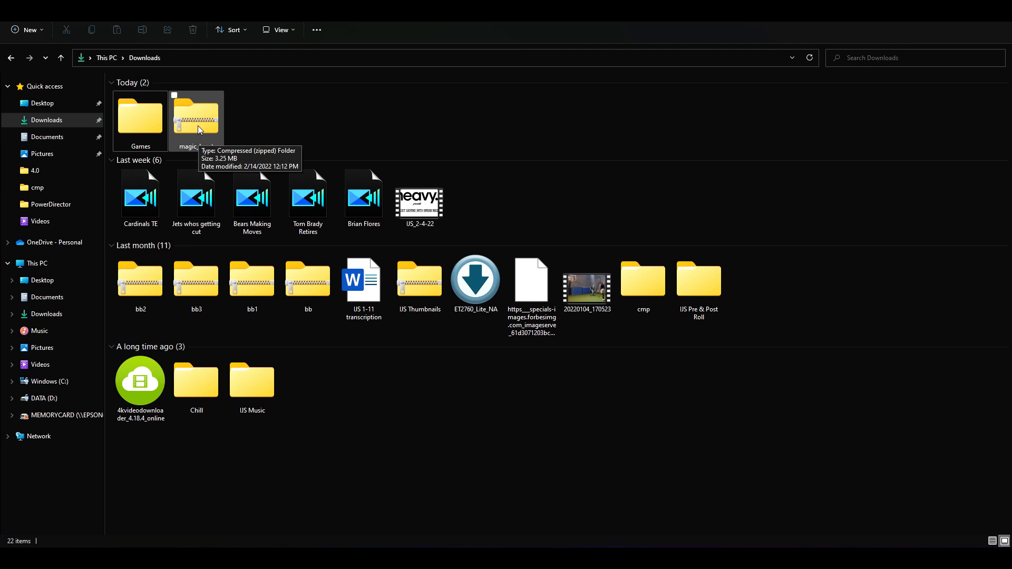
Open magic_heart.zip, widen the Name column, and select the regular MagicHeart font file
{"action": "double_click", "coordinate": [196, 116]}
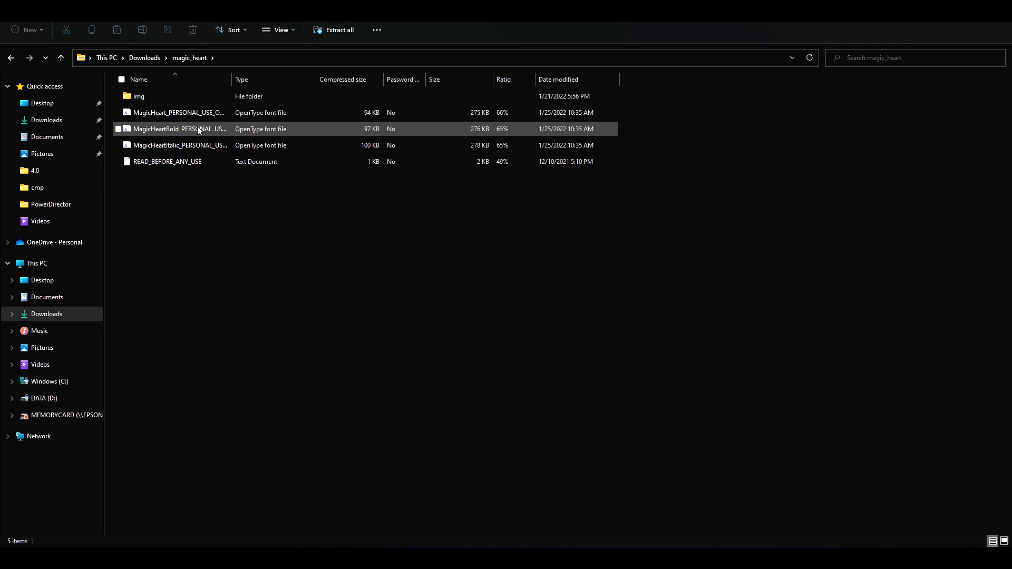
{"action": "left_click", "coordinate": [190, 204]}
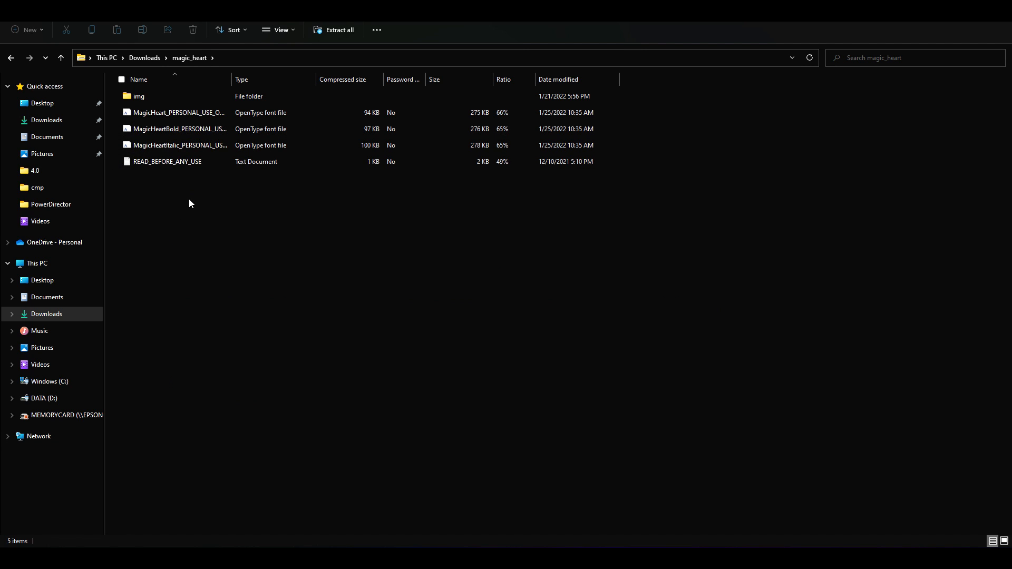
{"action": "left_click", "coordinate": [167, 161]}
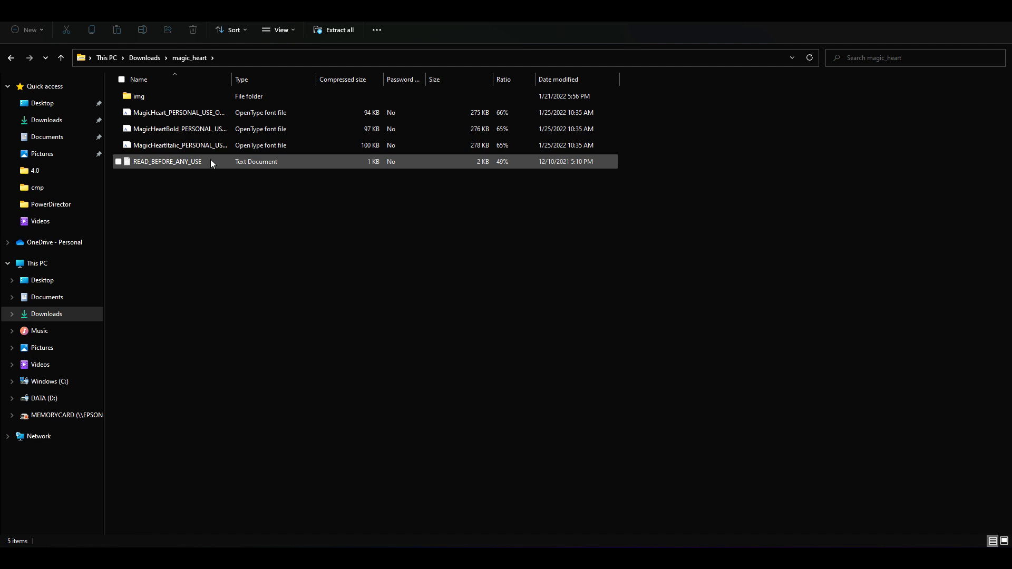
{"action": "left_click", "coordinate": [178, 112]}
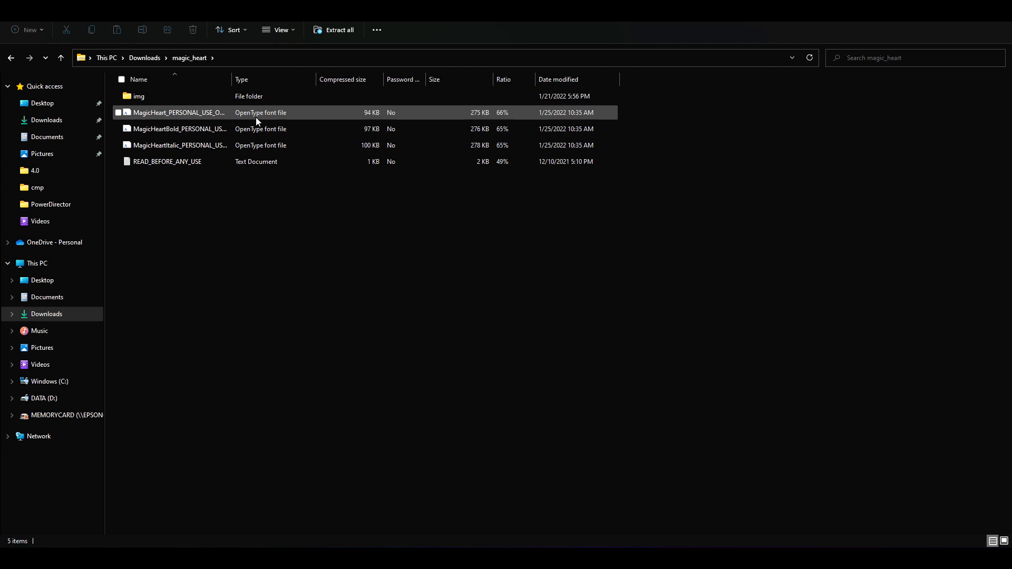
{"action": "left_click", "coordinate": [178, 128]}
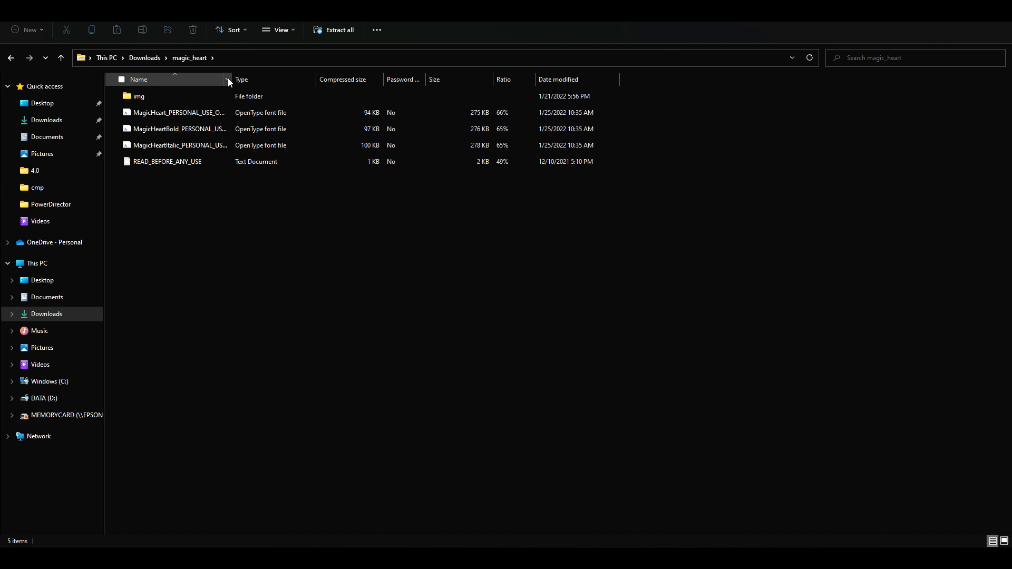
{"action": "left_click_drag", "start_coordinate": [232, 80], "coordinate": [292, 79]}
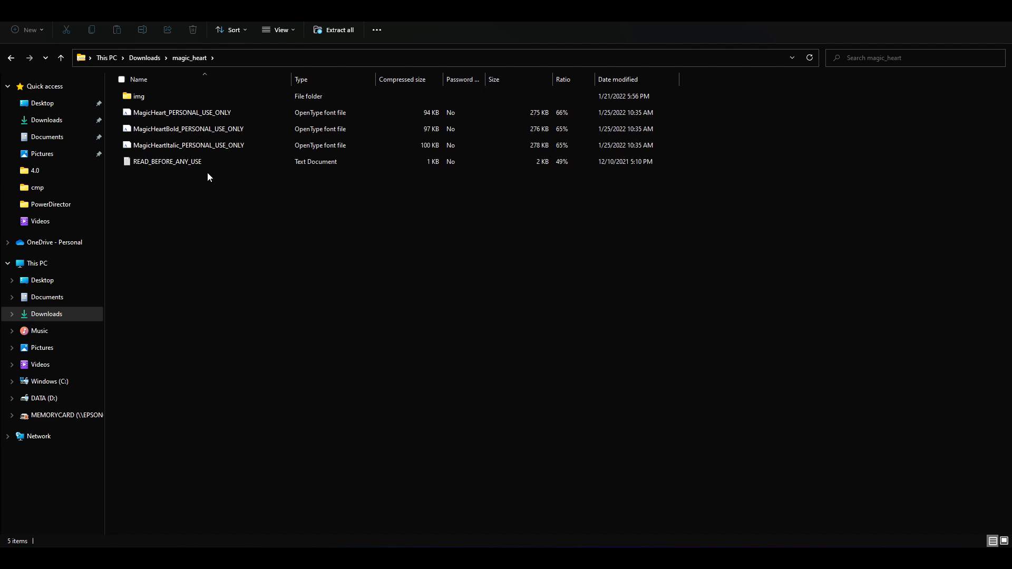
{"action": "left_click", "coordinate": [187, 129]}
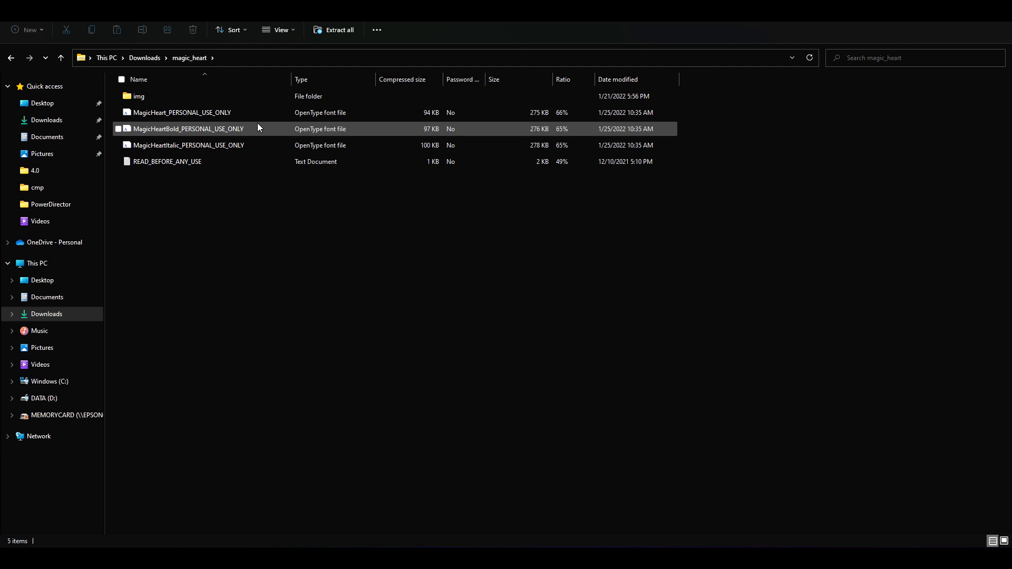
{"action": "left_click", "coordinate": [180, 112]}
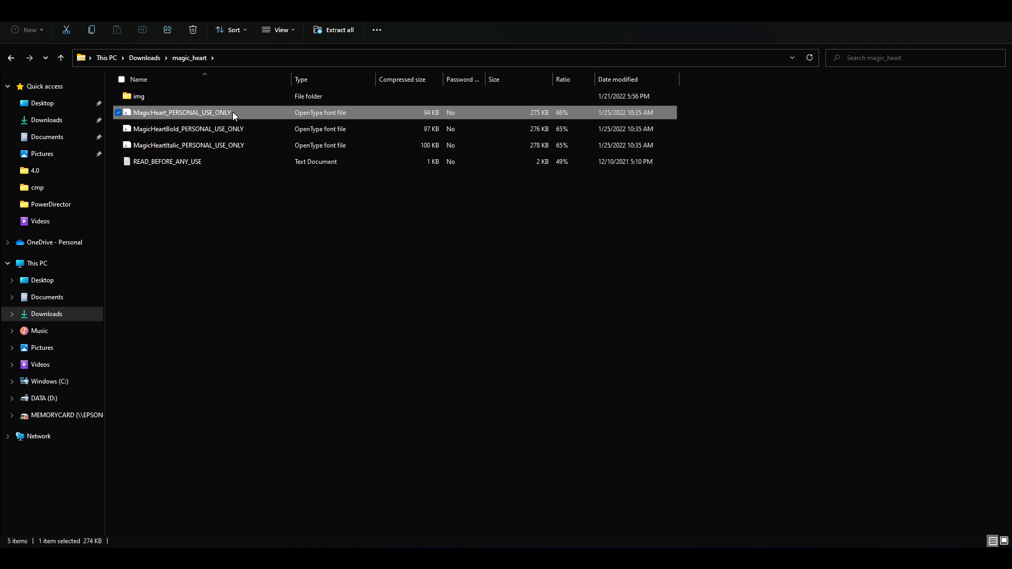
{"action": "mouse_move", "coordinate": [201, 112]}
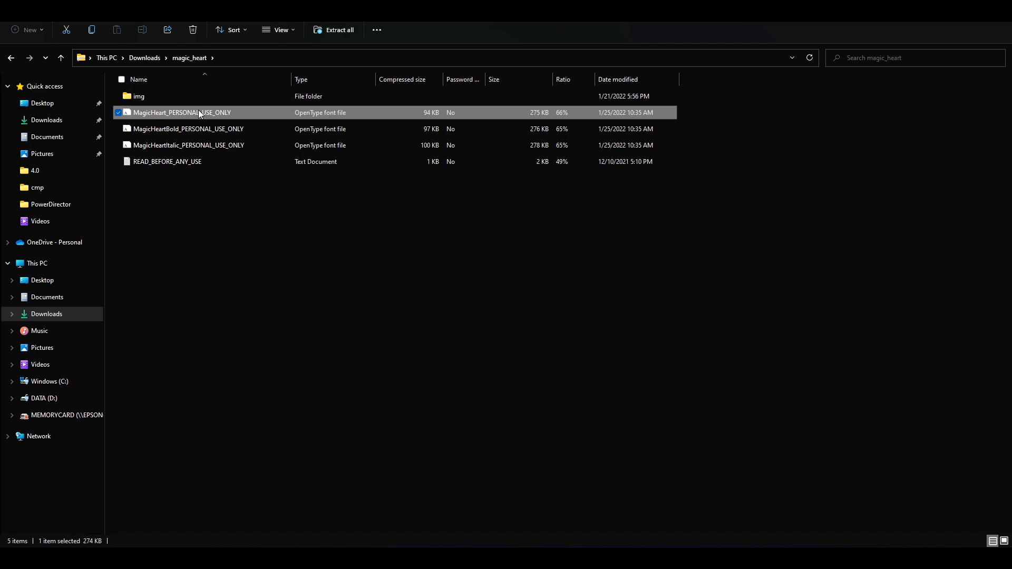
{"action": "mouse_move", "coordinate": [314, 119]}
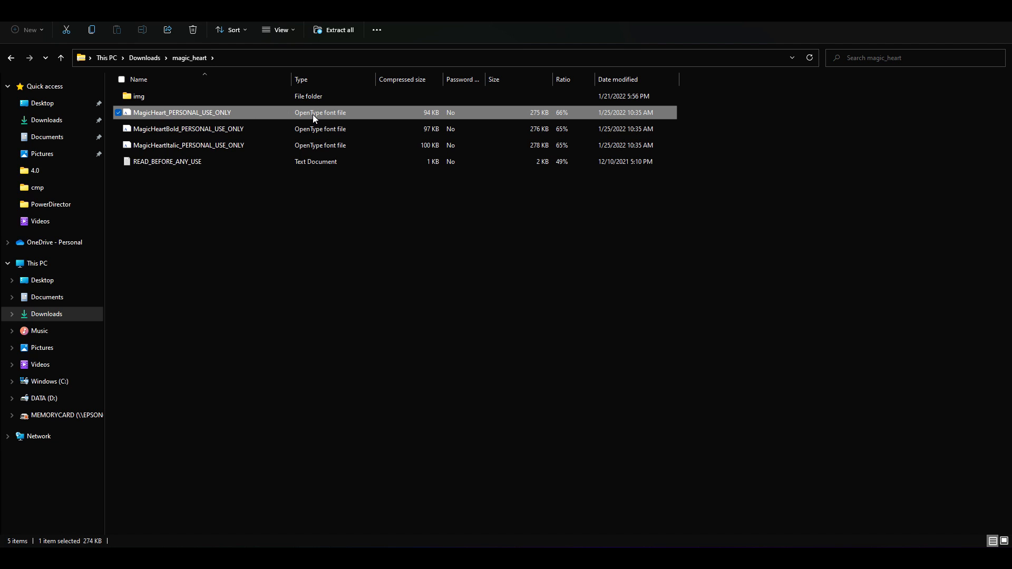
{"action": "mouse_move", "coordinate": [183, 118]}
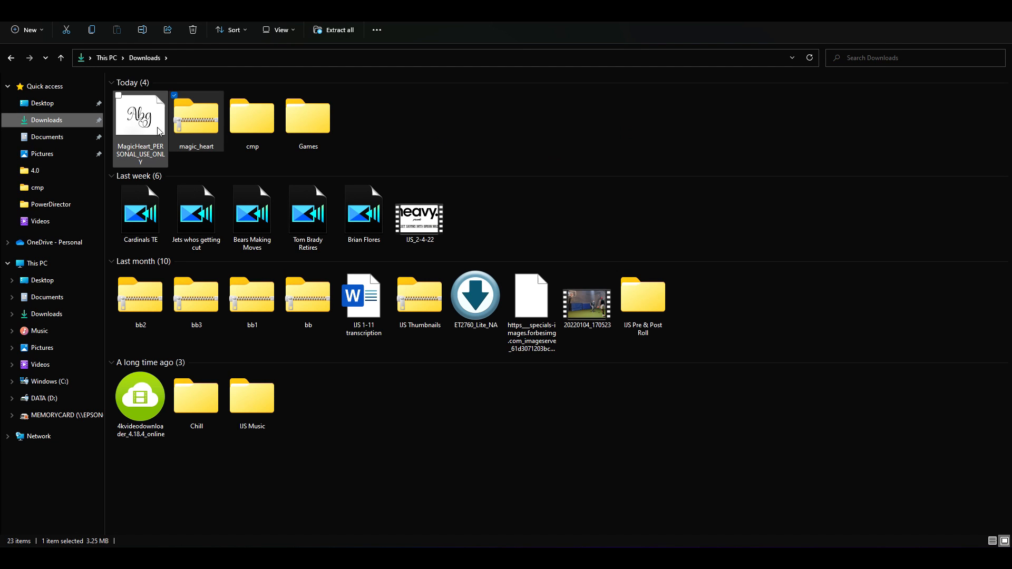
{"action": "mouse_move", "coordinate": [140, 119]}
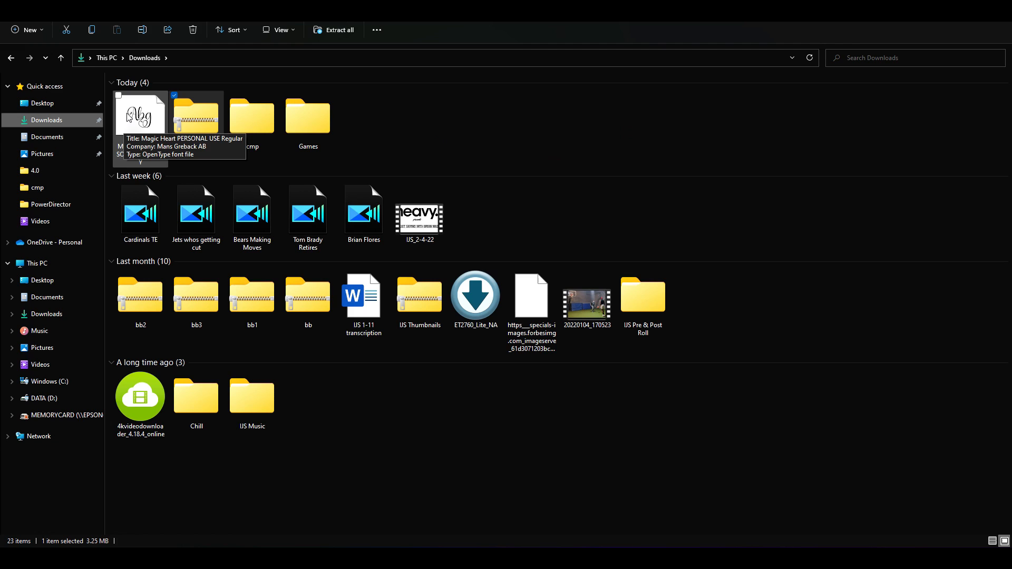
{"action": "mouse_move", "coordinate": [215, 149]}
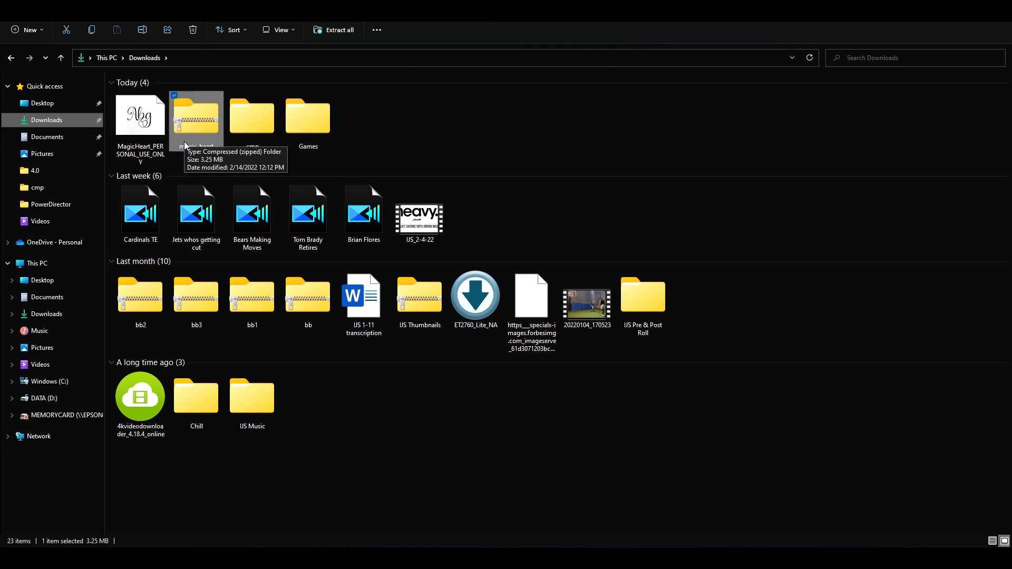
{"action": "mouse_move", "coordinate": [140, 116]}
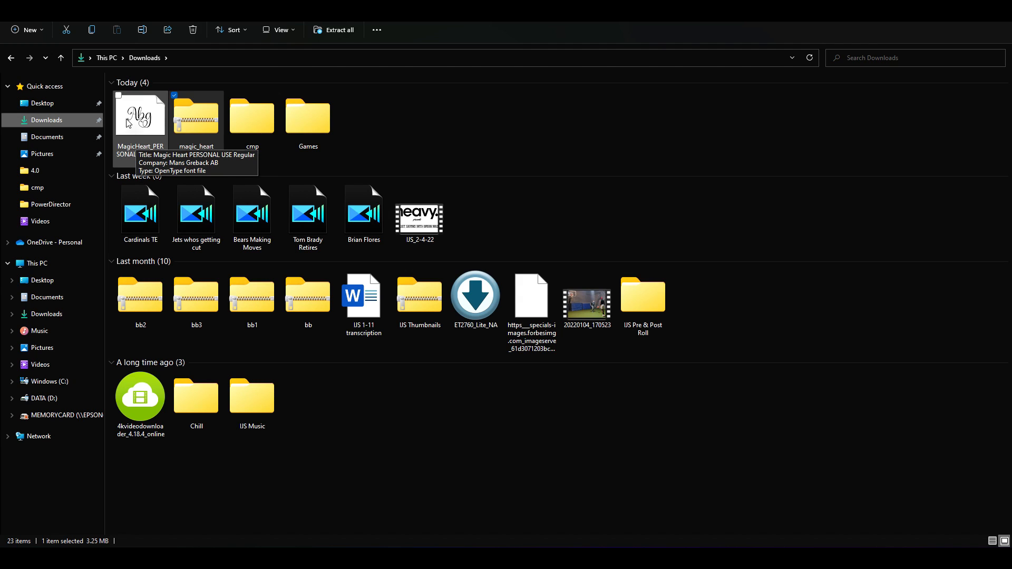
{"action": "mouse_move", "coordinate": [131, 140]}
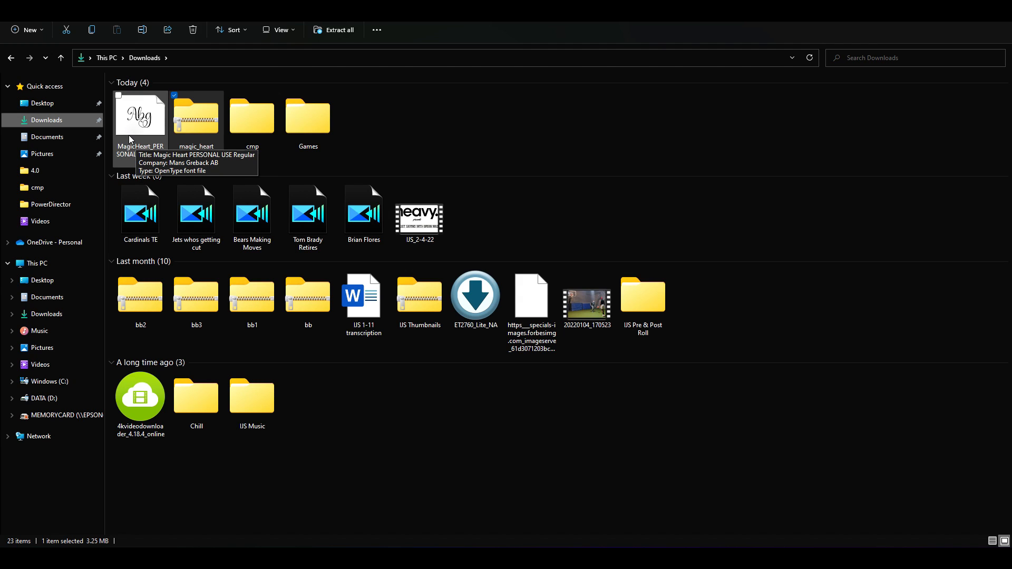
{"action": "mouse_move", "coordinate": [148, 150]}
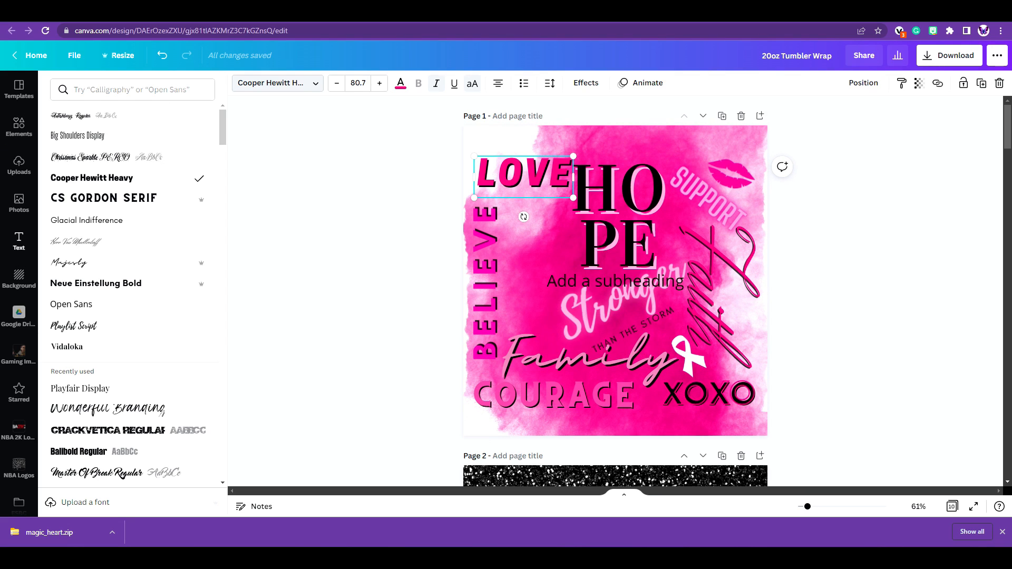
{"action": "mouse_move", "coordinate": [60, 506]}
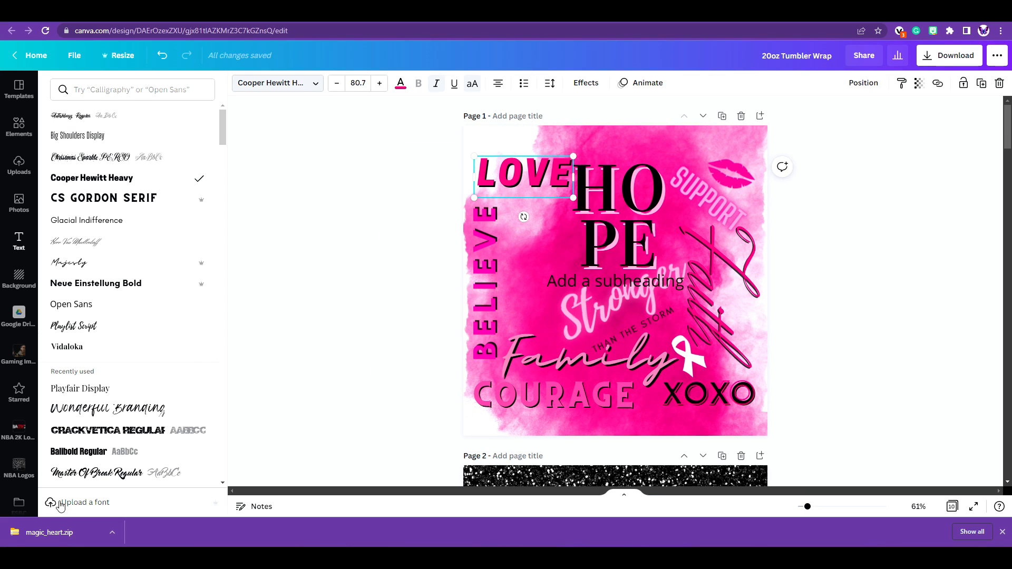
Upload MagicHeart_PERSONAL_USE_ONLY to the Brand Kit and confirm the font rights
{"action": "left_click", "coordinate": [84, 502]}
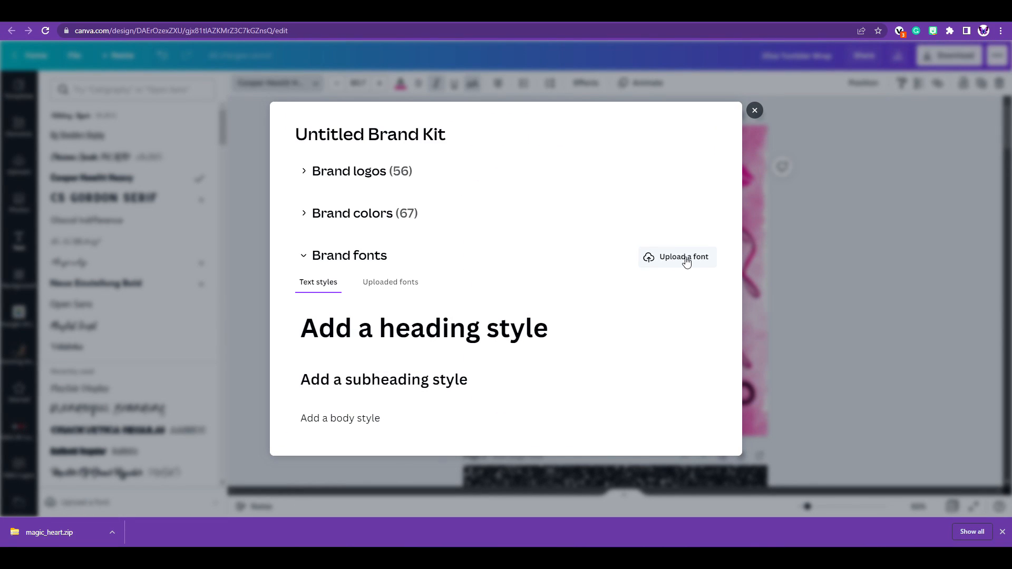
{"action": "left_click", "coordinate": [682, 256]}
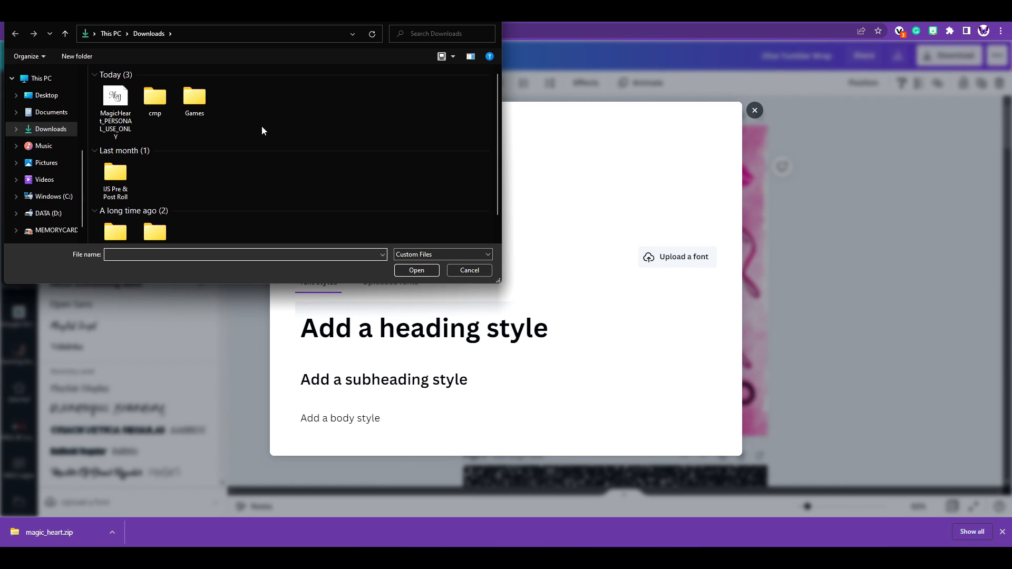
{"action": "mouse_move", "coordinate": [115, 97]}
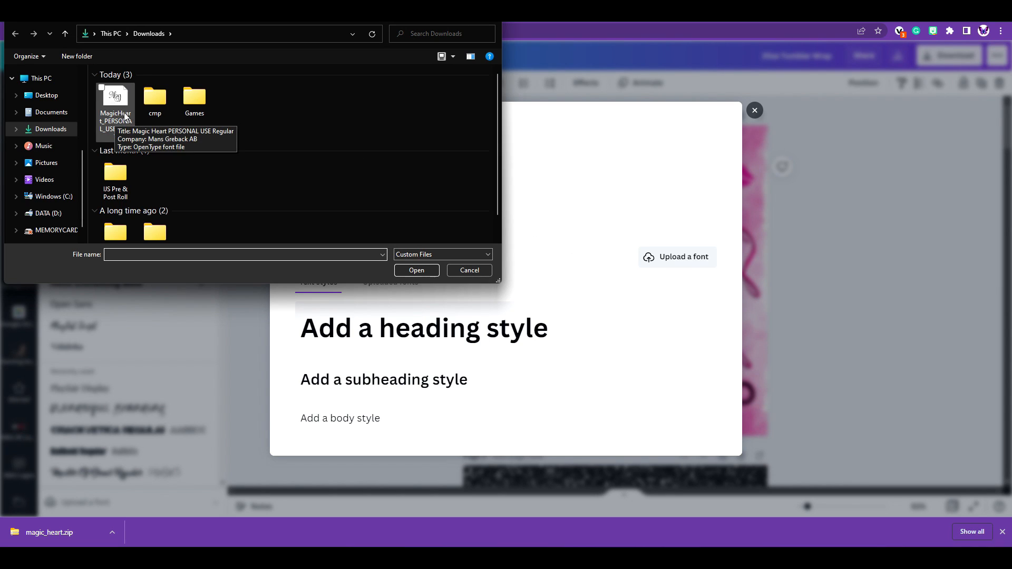
{"action": "left_click", "coordinate": [115, 95]}
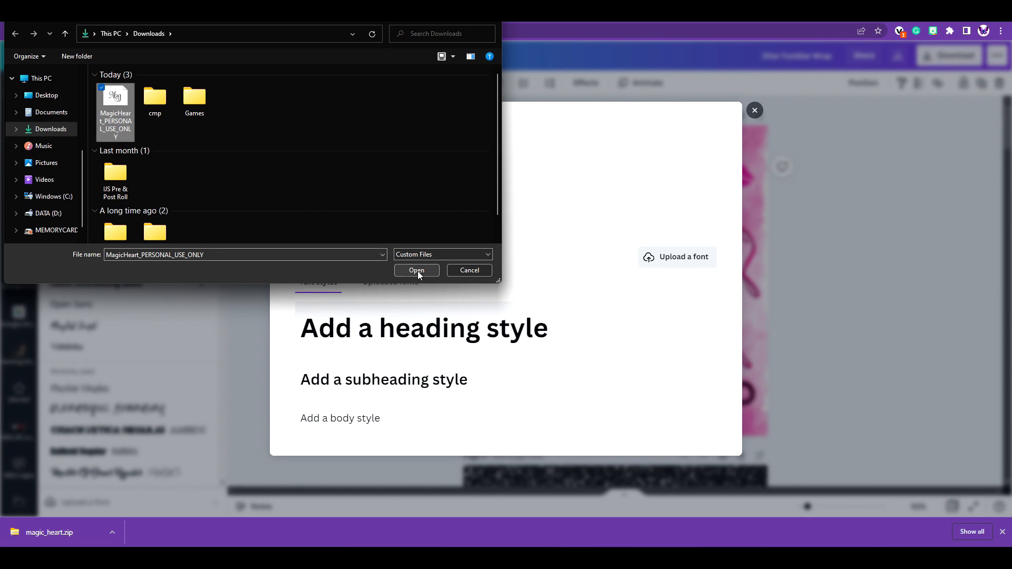
{"action": "left_click", "coordinate": [417, 271]}
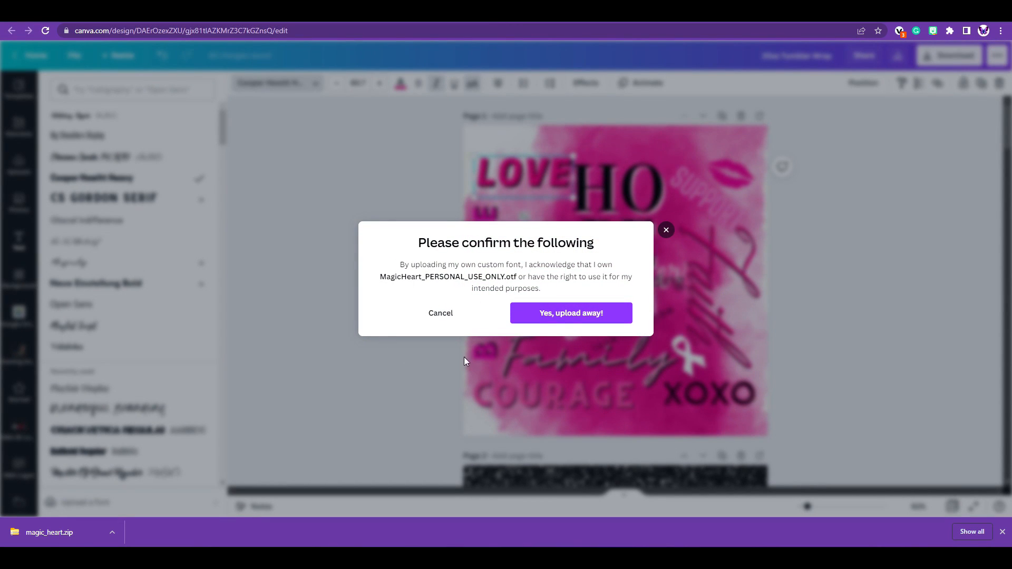
{"action": "left_click", "coordinate": [570, 314]}
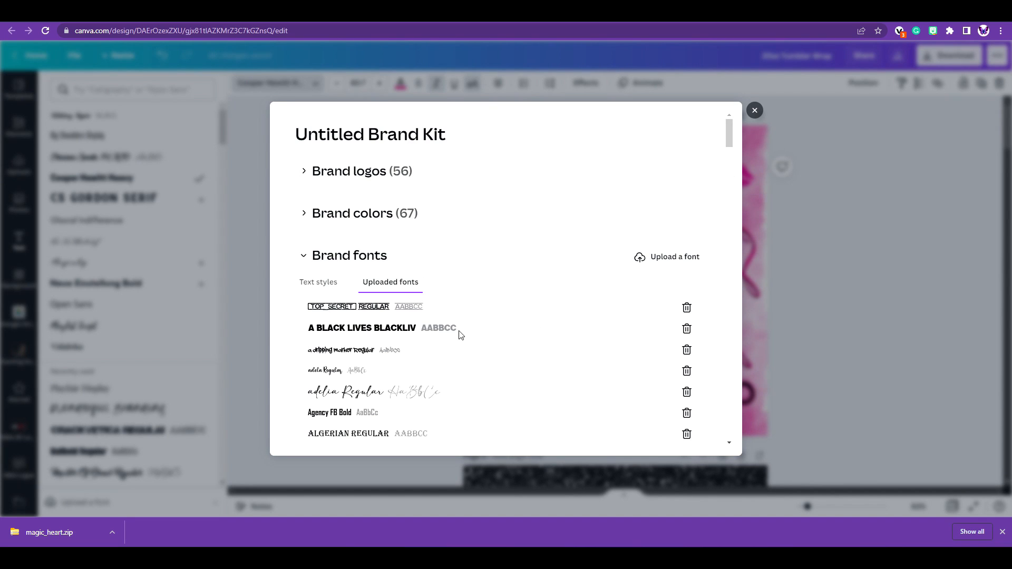
Find Magic Heart PERSONAL USE in the uploaded fonts, then close the Brand Kit
{"action": "scroll", "scroll_direction": "down", "scroll_amount": 3}
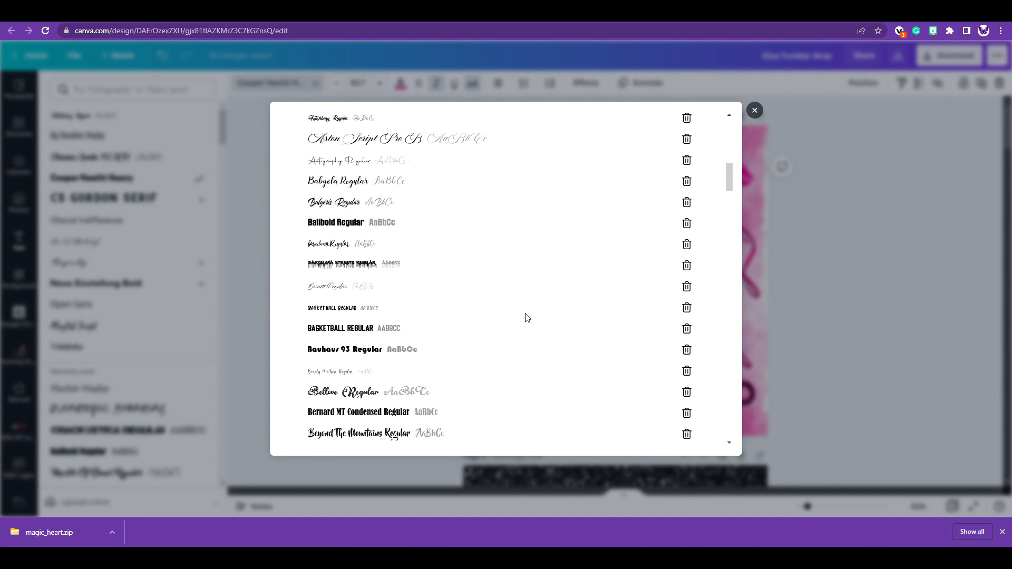
{"action": "scroll", "scroll_direction": "down", "scroll_amount": 3}
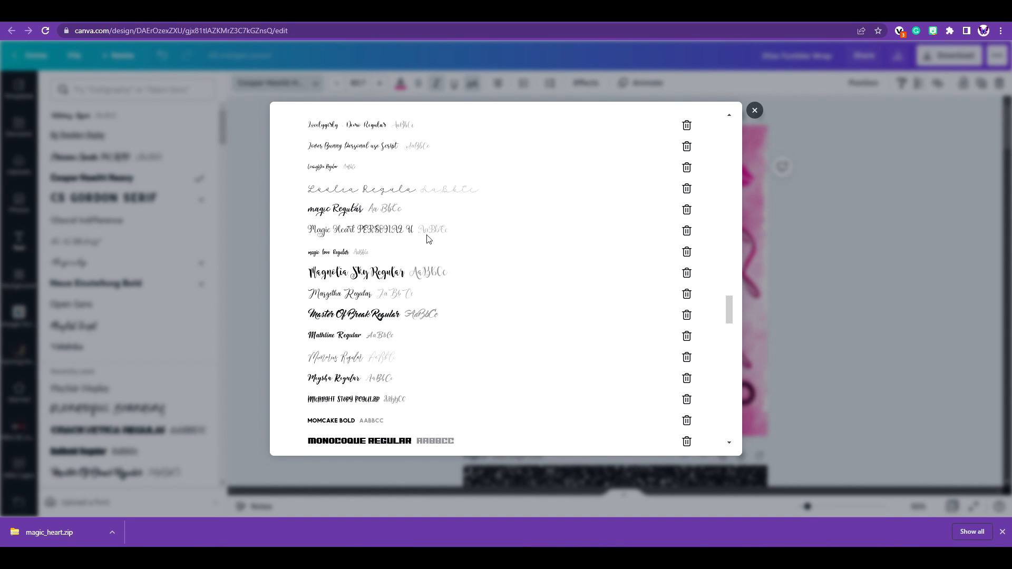
{"action": "mouse_move", "coordinate": [732, 177]}
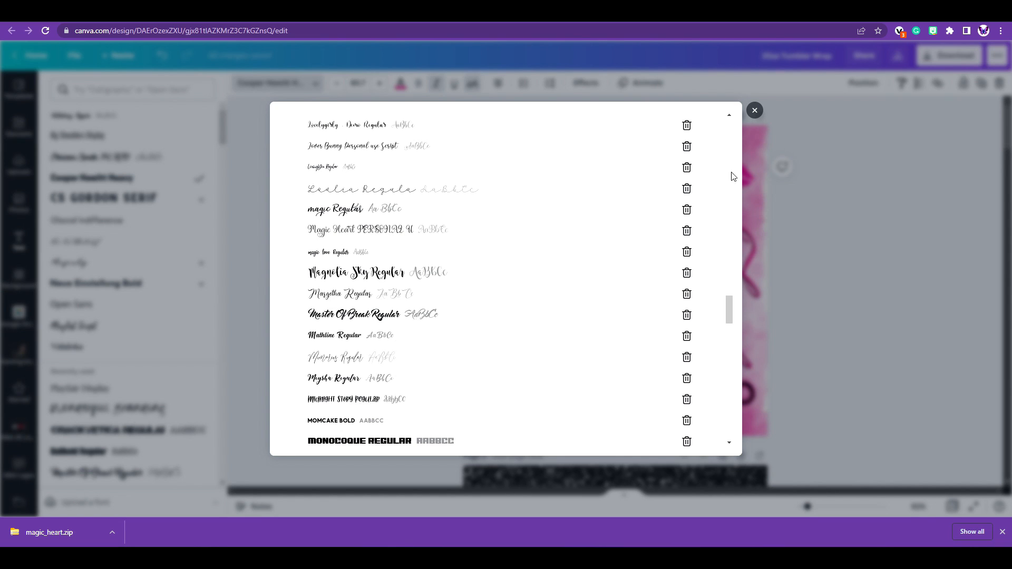
{"action": "left_click", "coordinate": [754, 110]}
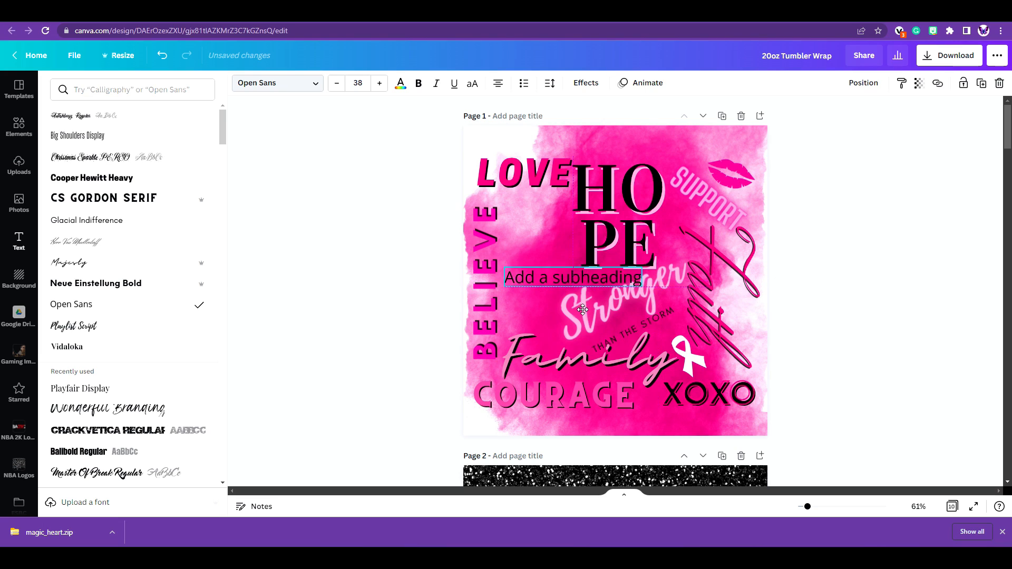
Search fonts for 'ma' and apply Magic Heart PERSONAL USE to the subheading text
{"action": "left_click", "coordinate": [572, 281]}
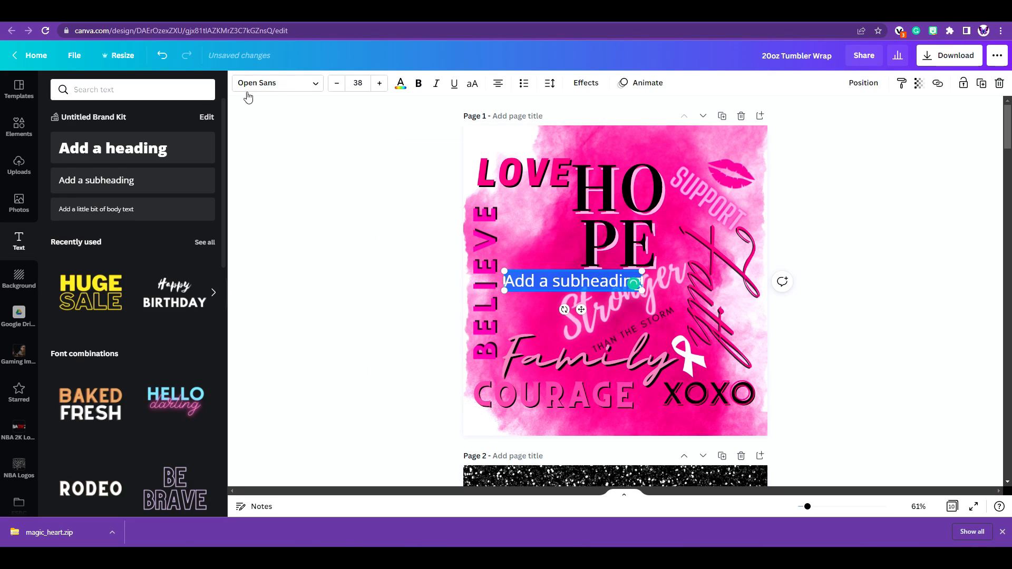
{"action": "left_click", "coordinate": [276, 83]}
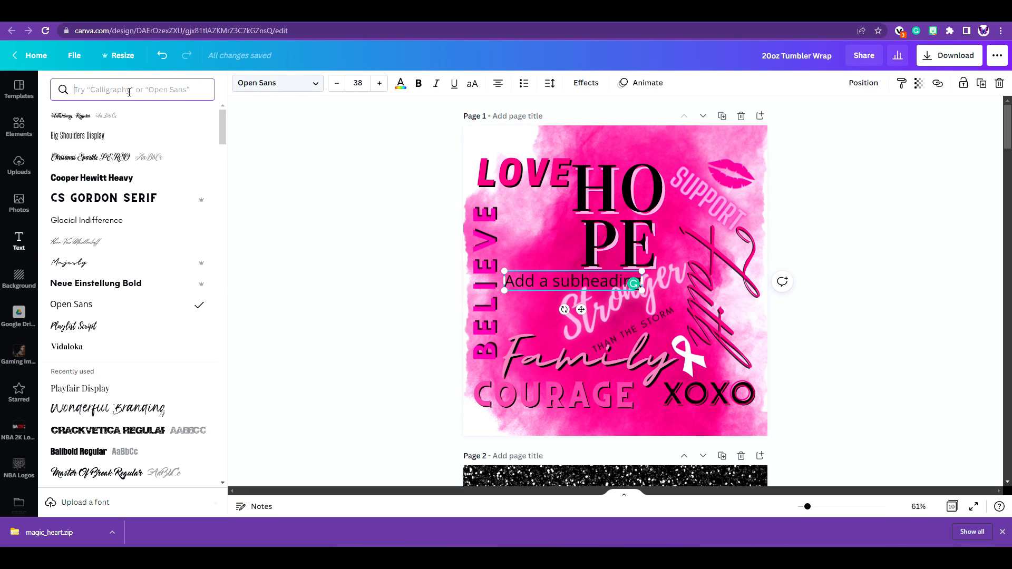
{"action": "type", "text": "ma"}
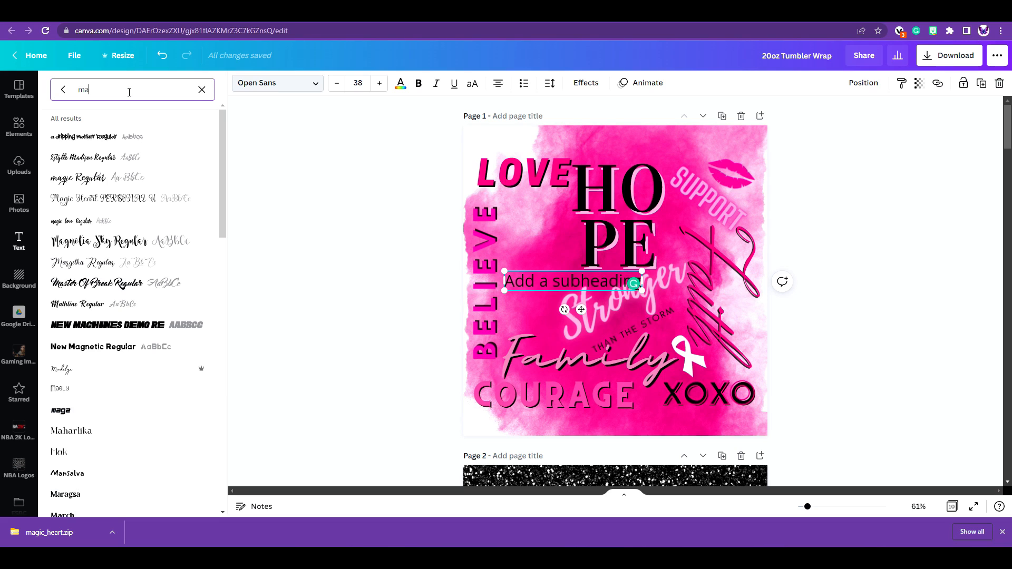
{"action": "left_click", "coordinate": [90, 198]}
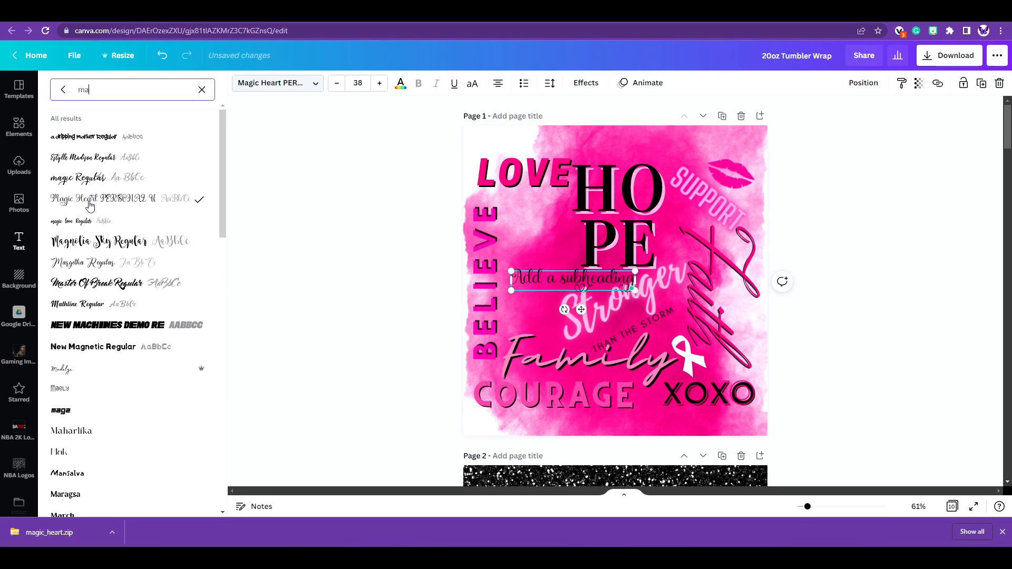